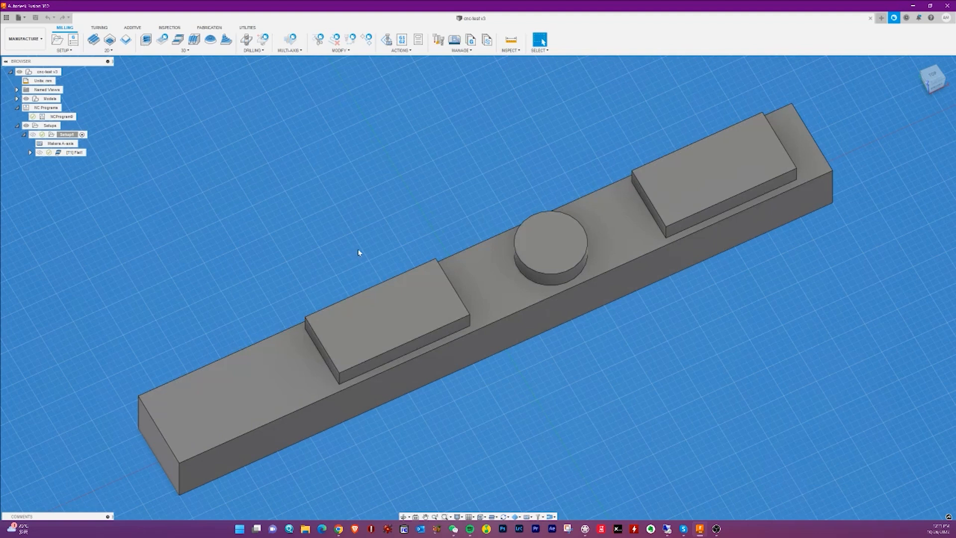
mouse_move(264, 256)
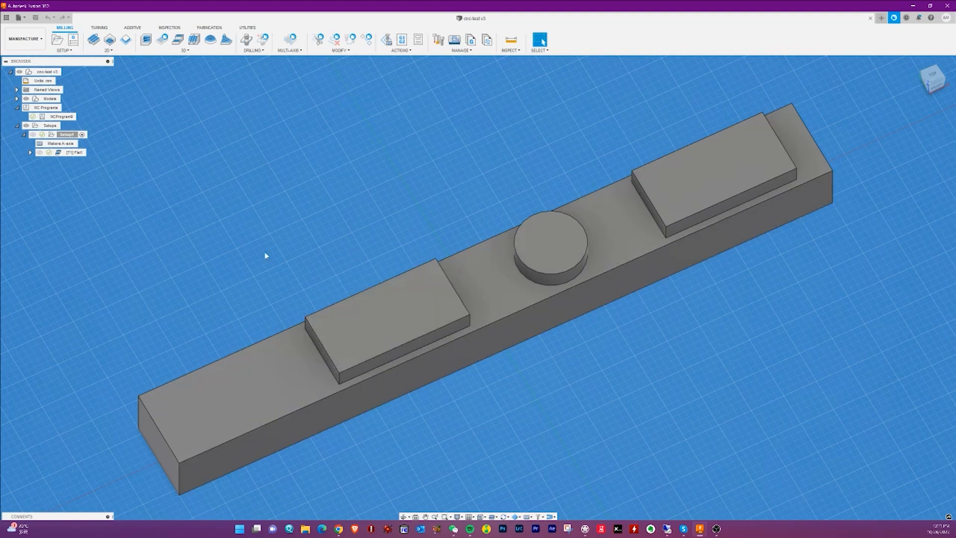
mouse_move(230, 249)
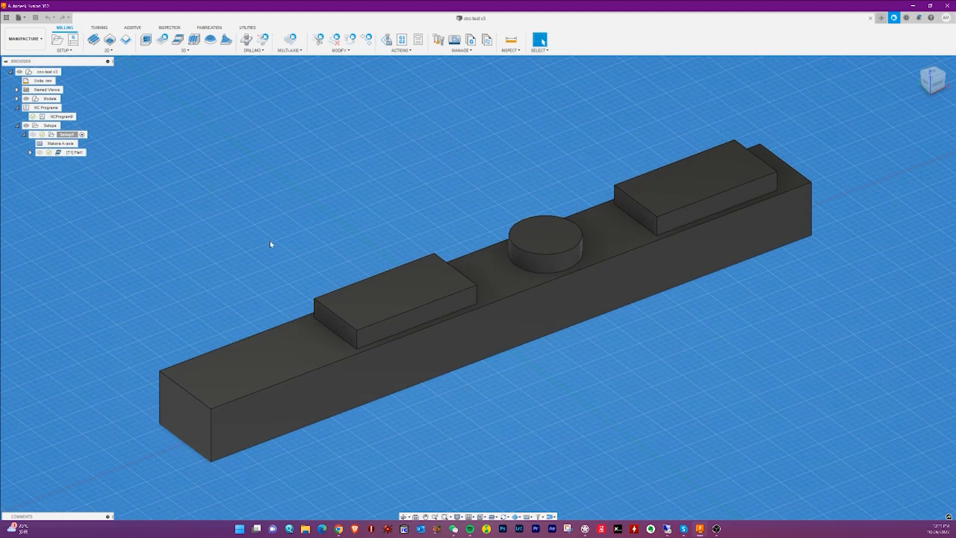
mouse_move(25, 39)
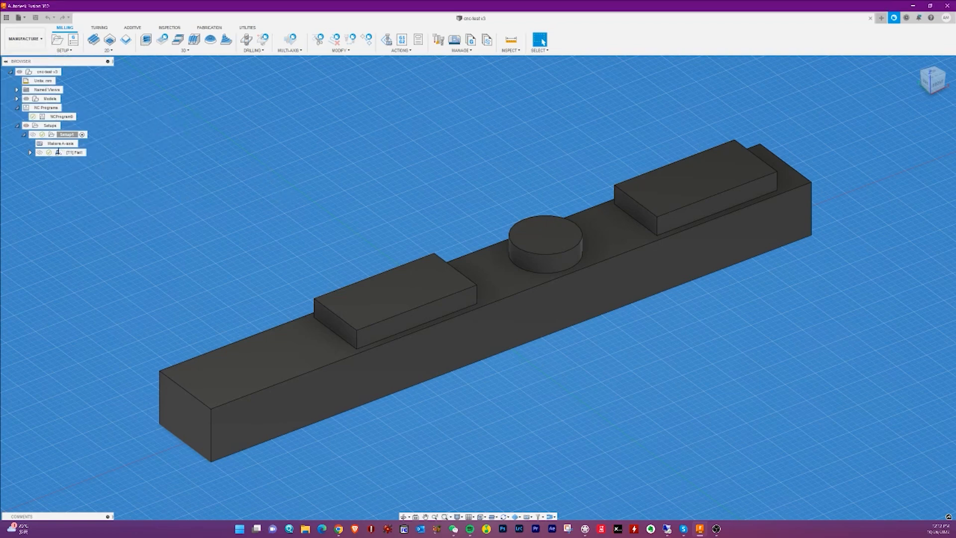
- Display the Face1 toolpath over the bar's pads and boss, viewed from Home
click(67, 152)
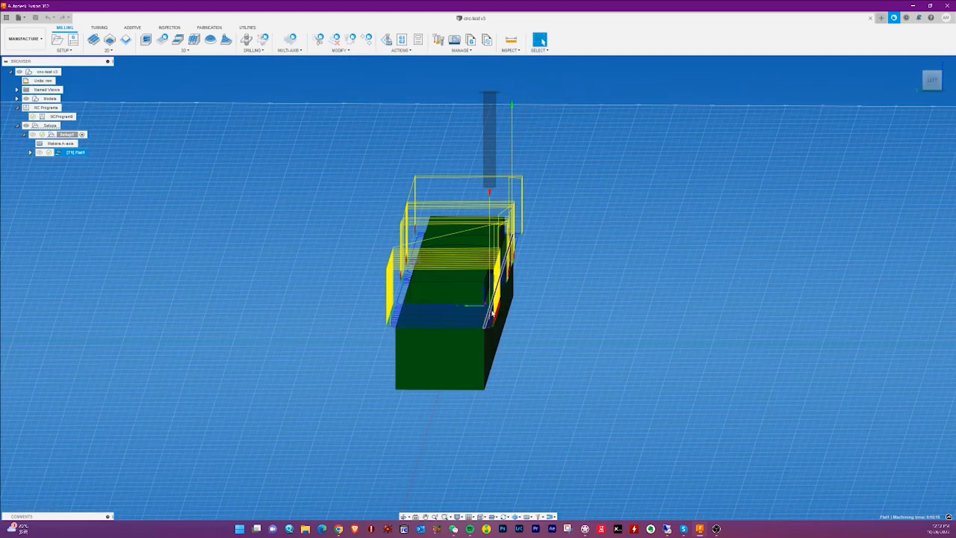
mouse_move(397, 342)
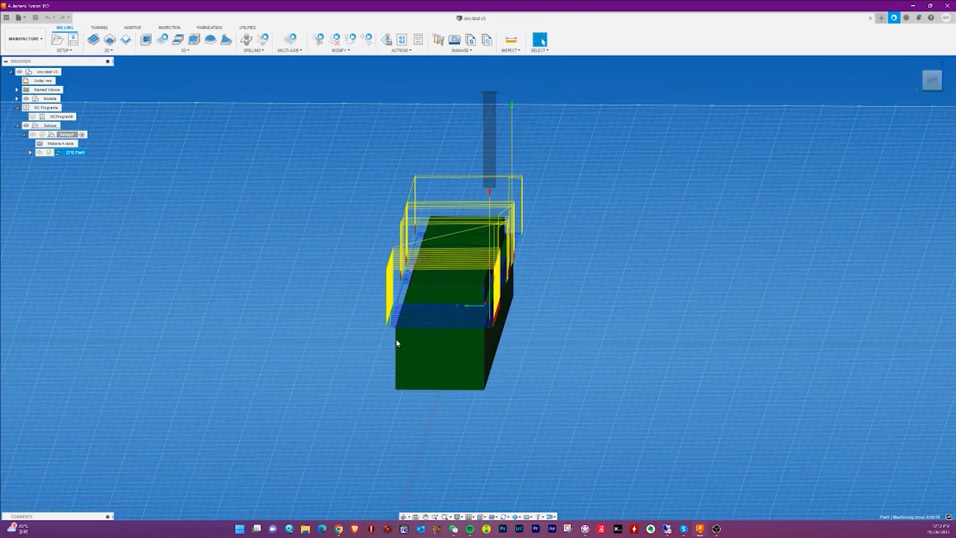
click(439, 359)
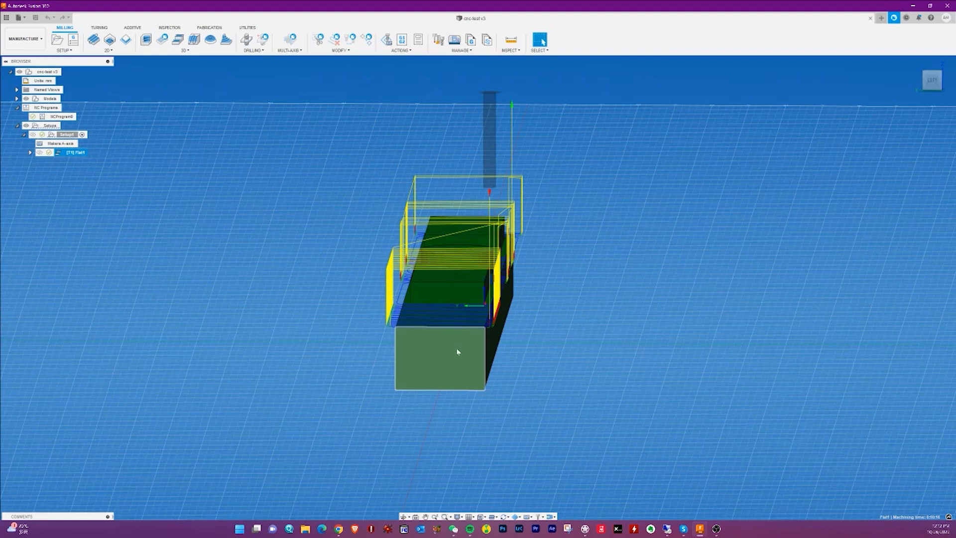
mouse_move(446, 342)
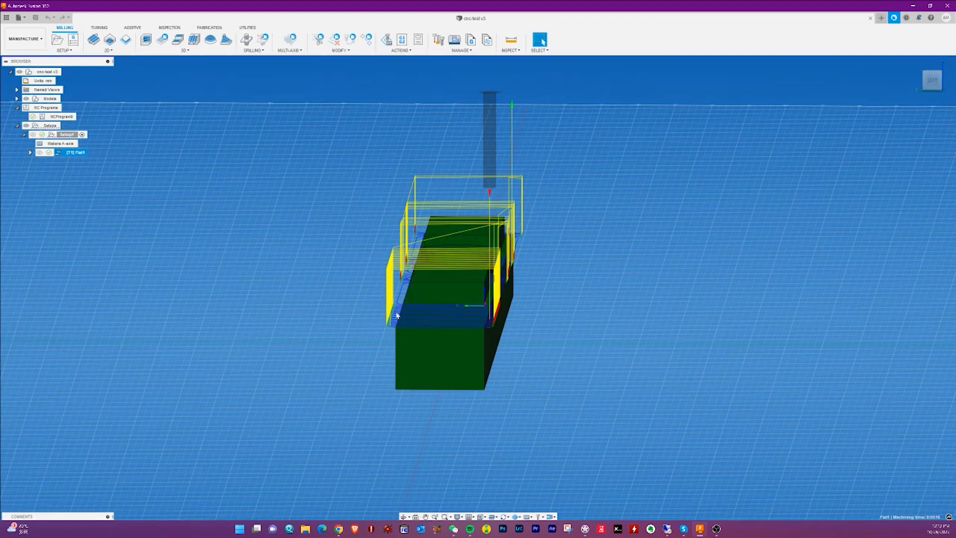
mouse_move(377, 339)
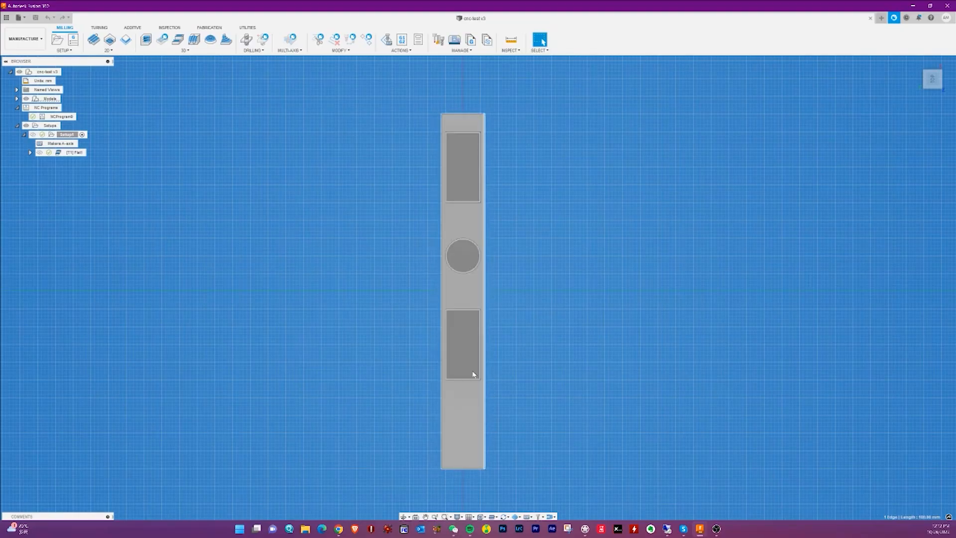
click(73, 151)
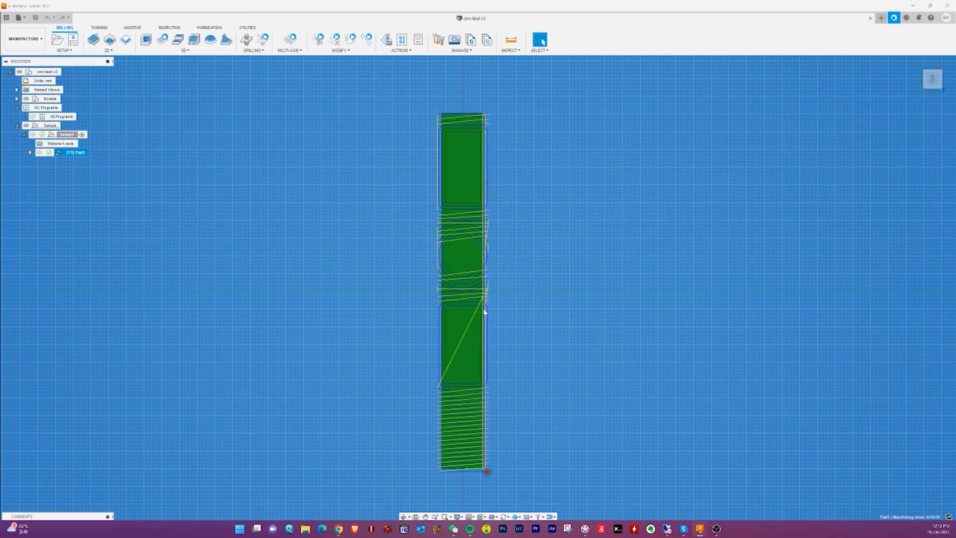
mouse_move(483, 159)
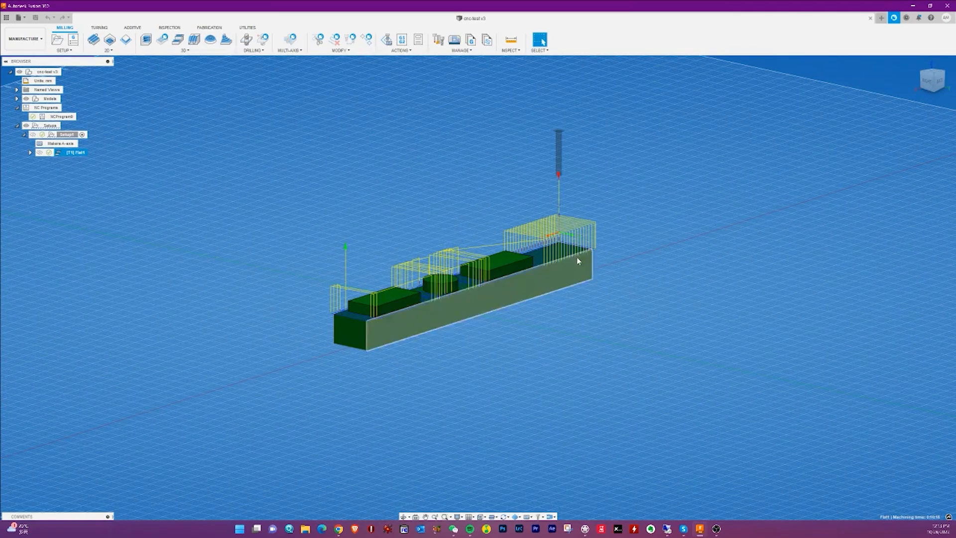
mouse_move(568, 263)
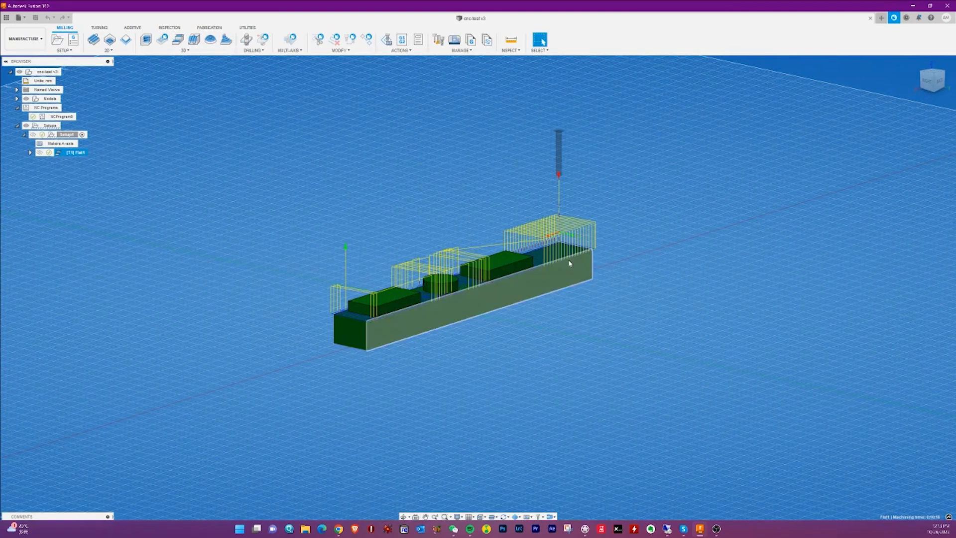
click(518, 262)
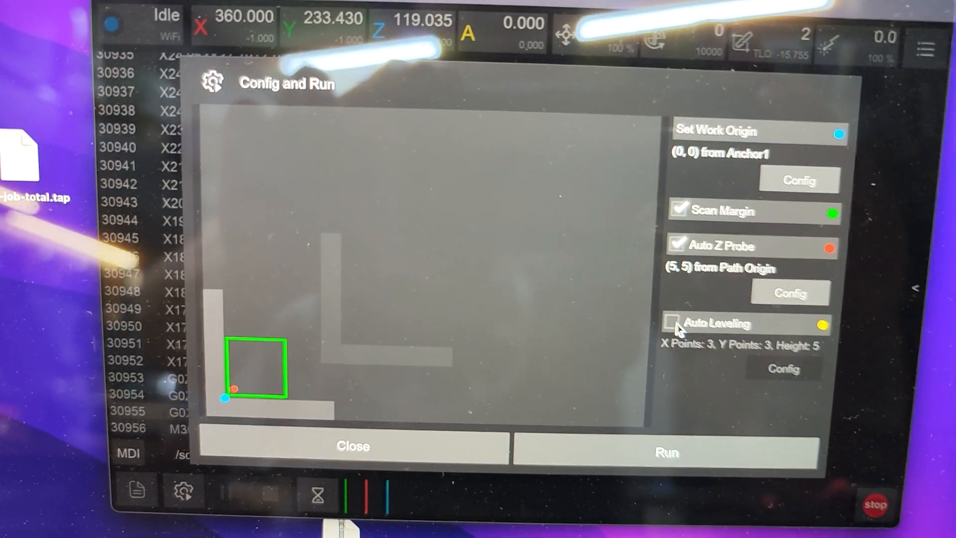
- Enable Auto Leveling and pick a Clearance Height from its dropdown
click(674, 323)
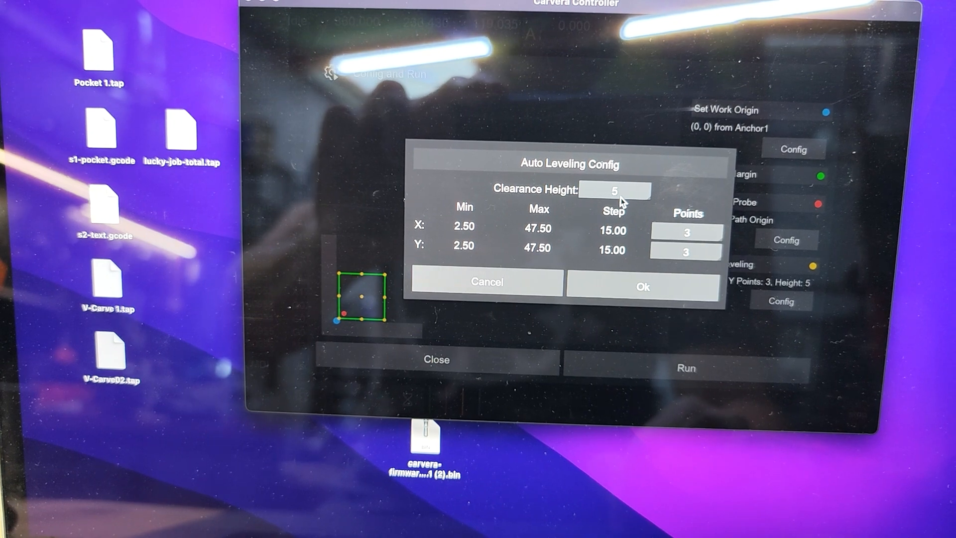
click(614, 189)
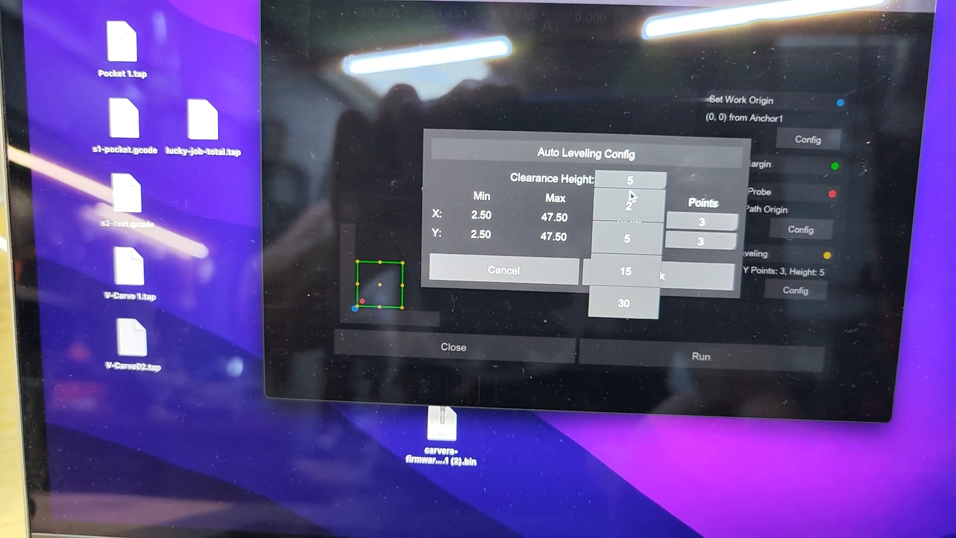
click(622, 271)
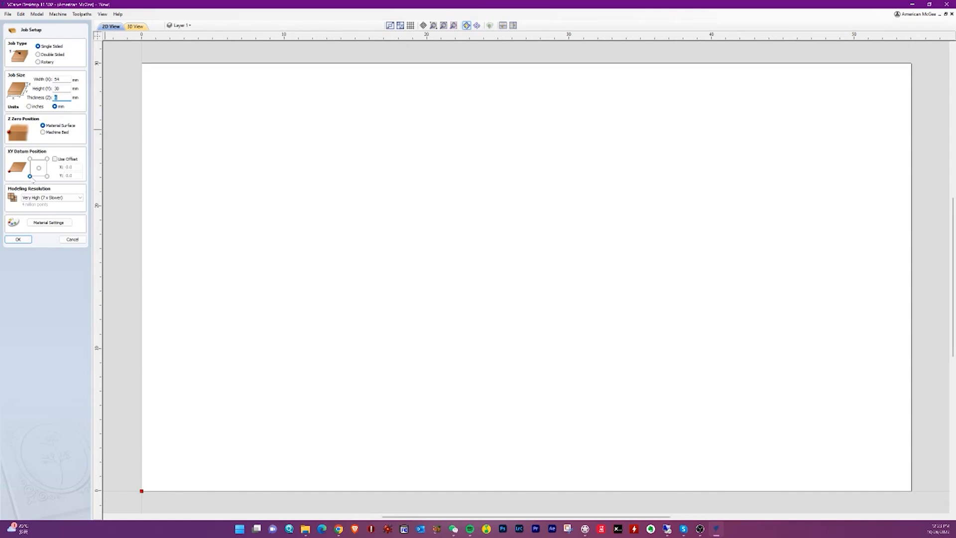
- Enter the 6 mm thickness for the 54 × 30 mm job and confirm it
click(52, 198)
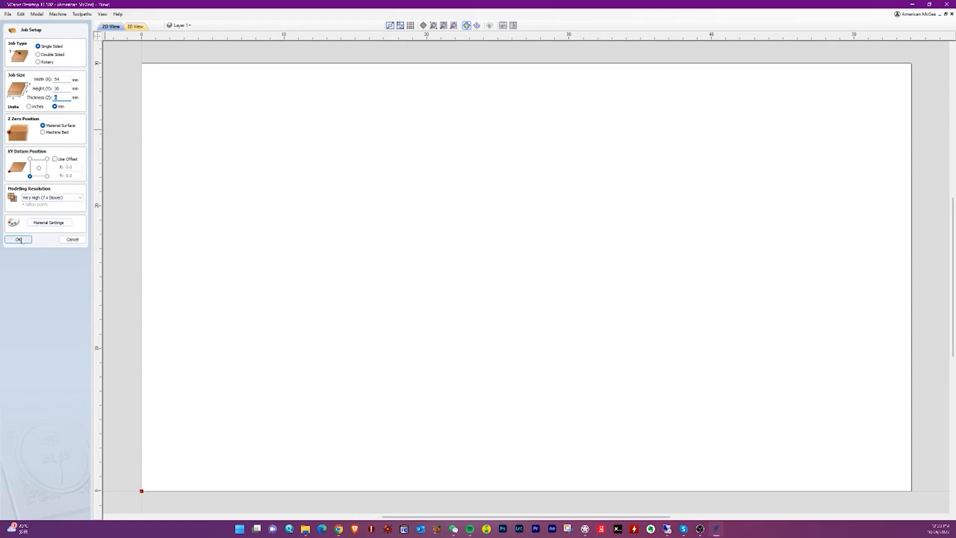
click(19, 238)
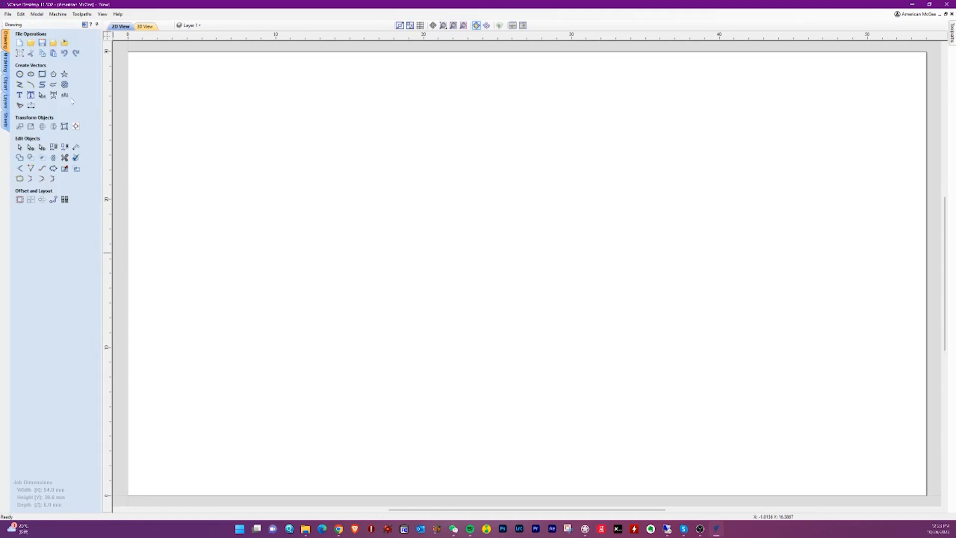
mouse_move(30, 95)
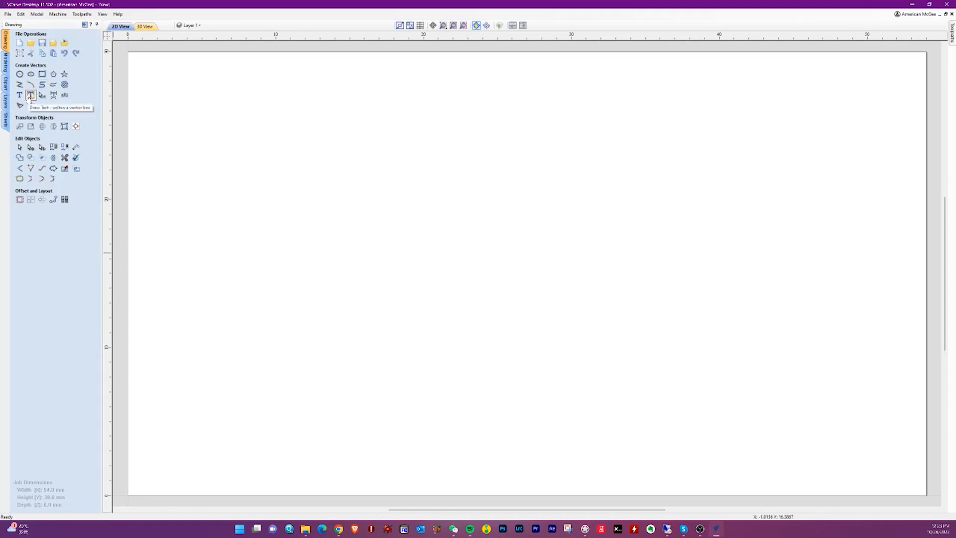
- Place the two-line text 'AJM Scooter Keys' and show the Toolpaths panel
click(31, 95)
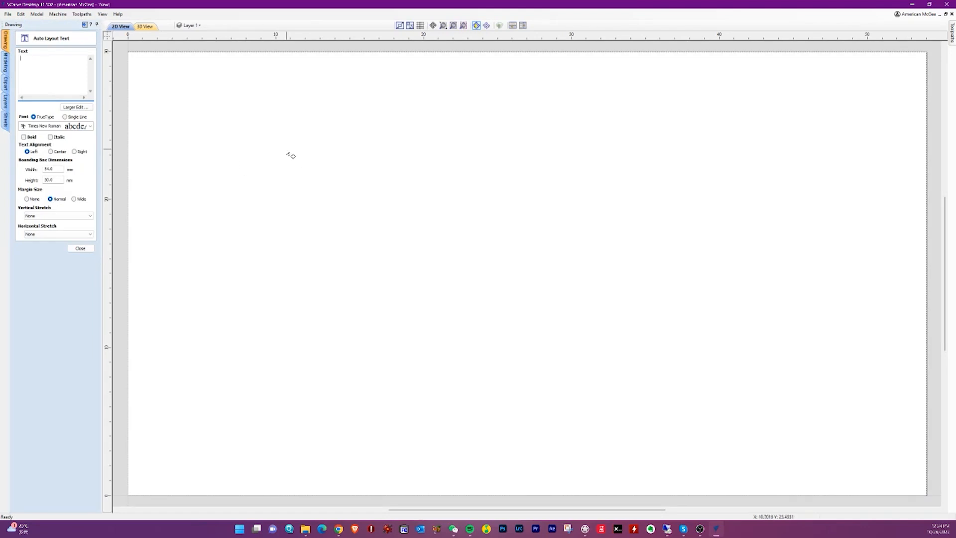
text(AJMS)
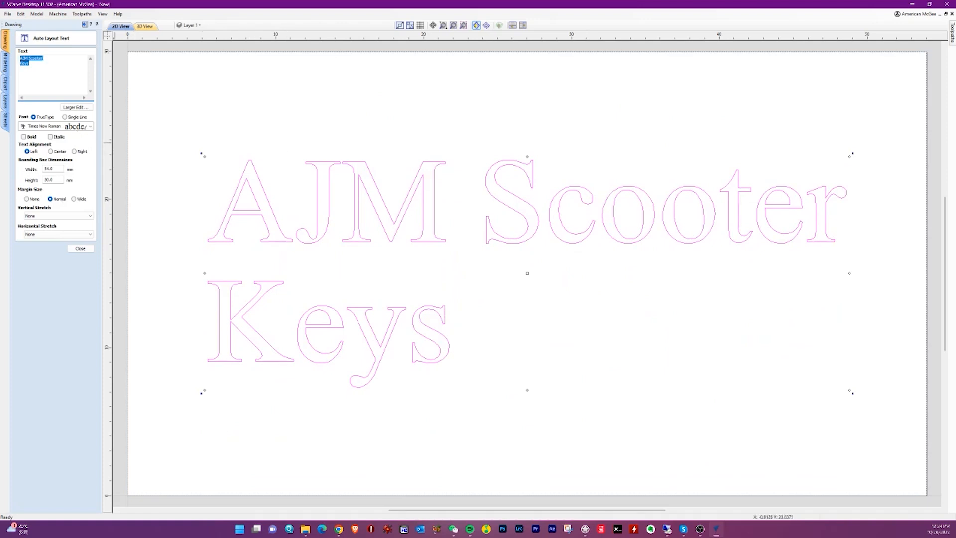
click(80, 248)
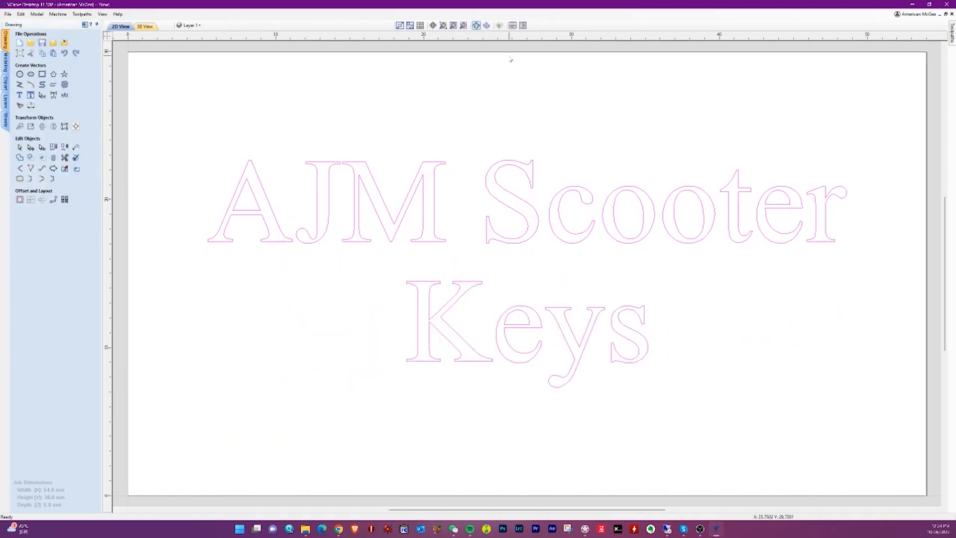
click(82, 13)
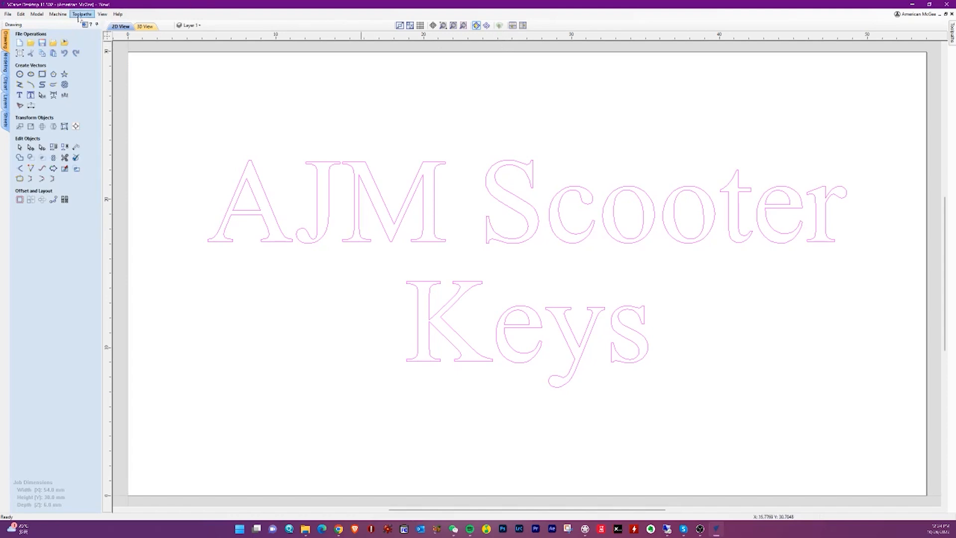
click(82, 14)
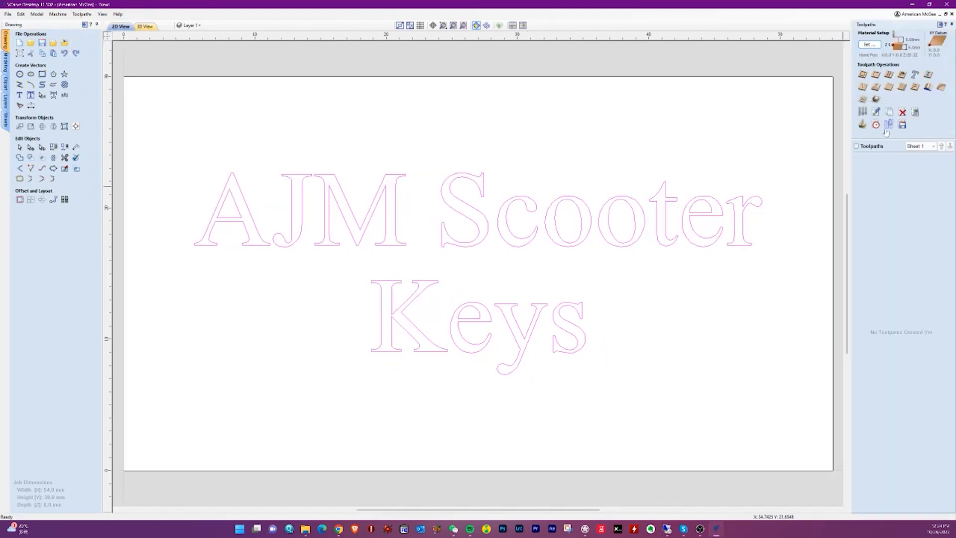
mouse_move(861, 86)
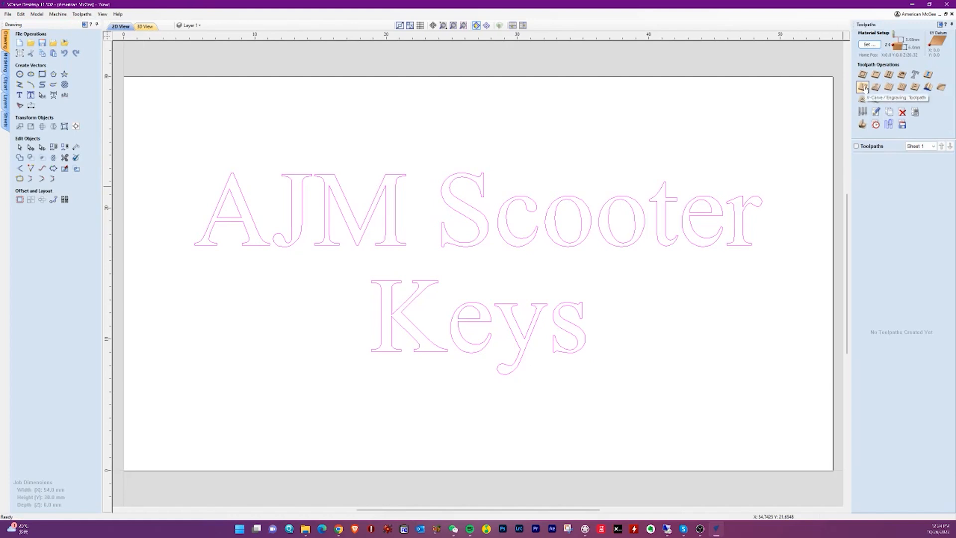
- Start a V-Carve toolpath using the 30° Engraving bit, 0.2 mm tip, as tool 2
click(862, 87)
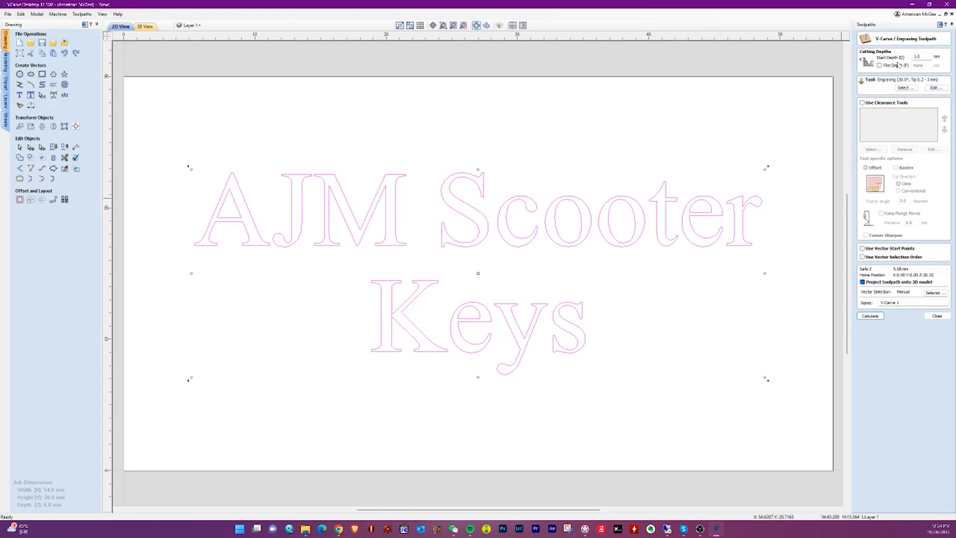
click(905, 87)
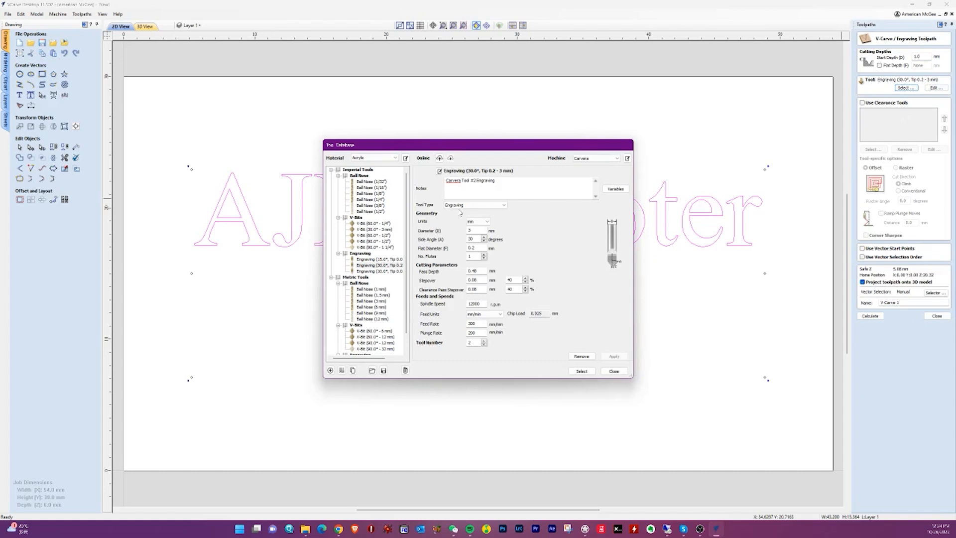
mouse_move(459, 212)
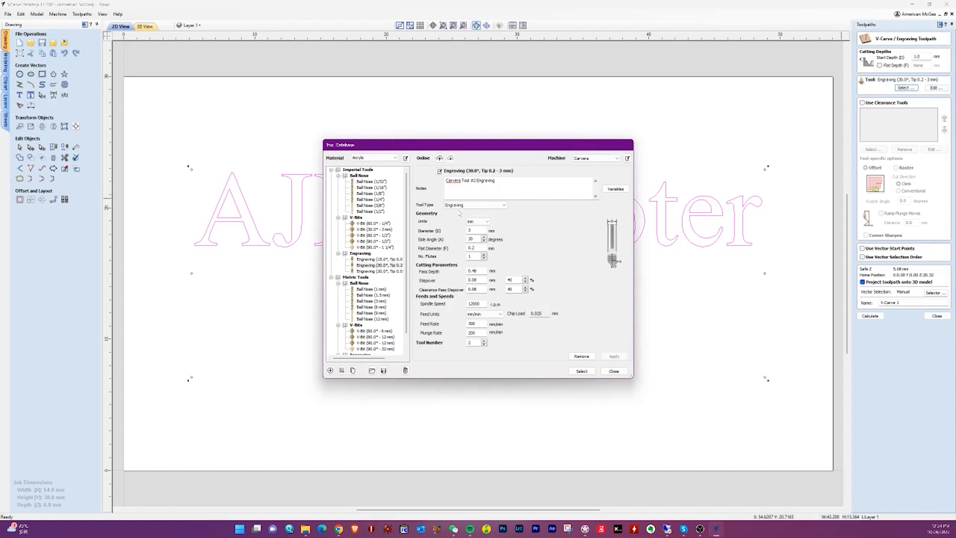
mouse_move(459, 214)
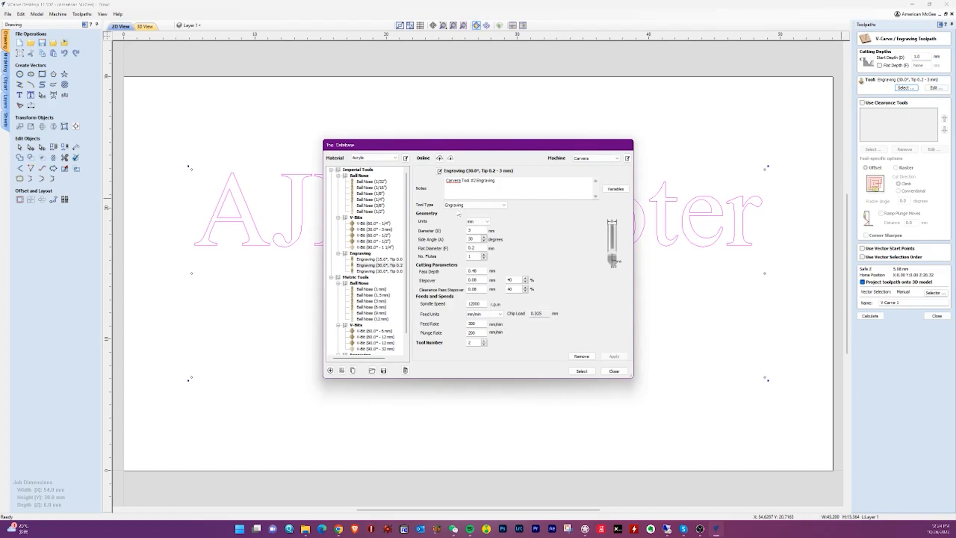
drag(478, 145, 479, 127)
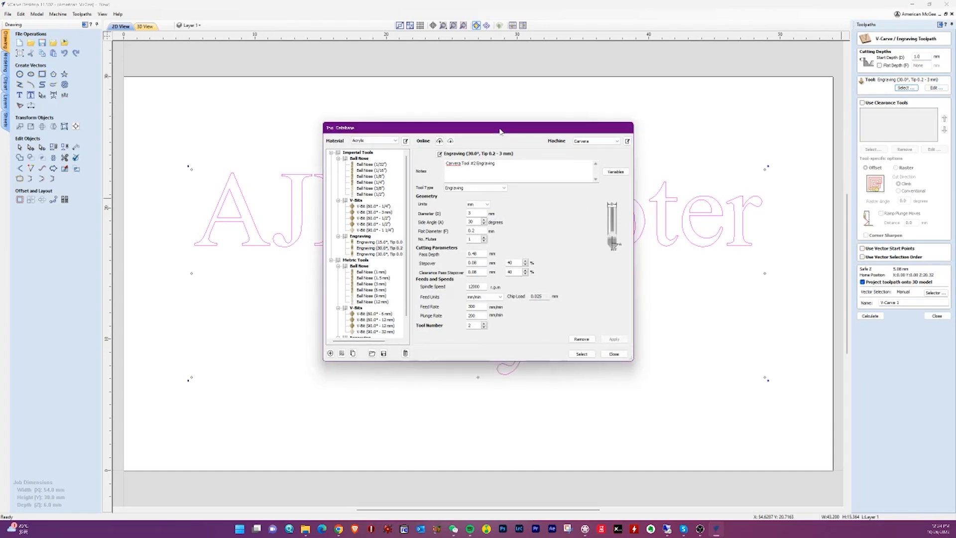
click(477, 204)
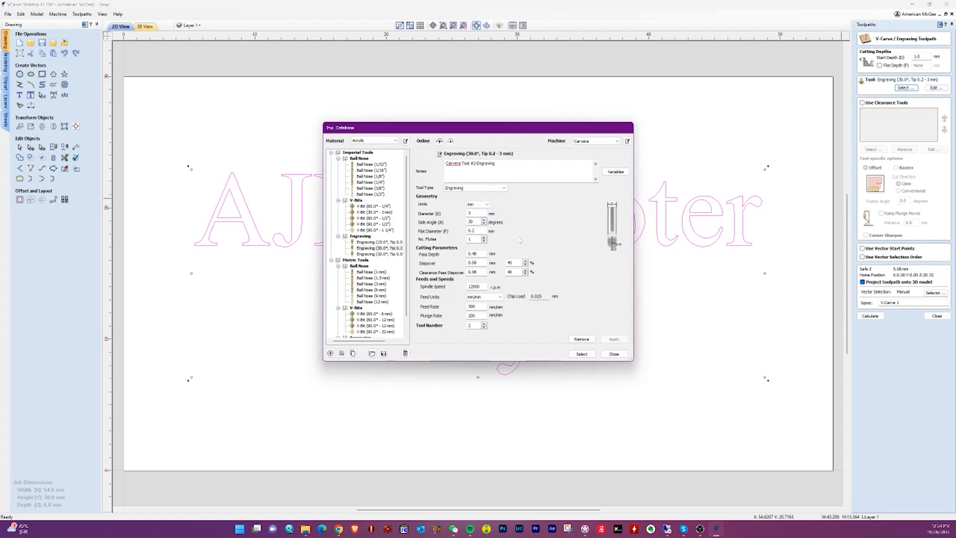
mouse_move(524, 310)
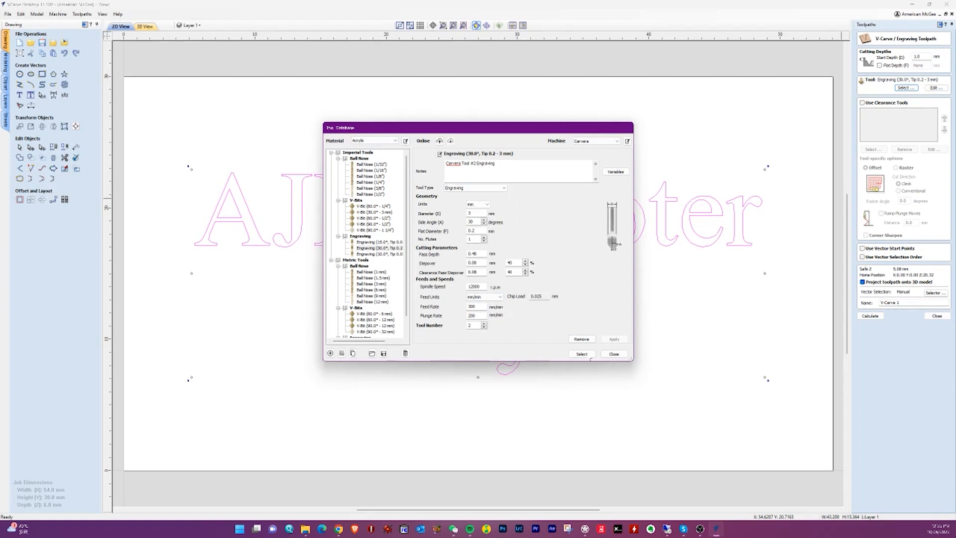
mouse_move(477, 335)
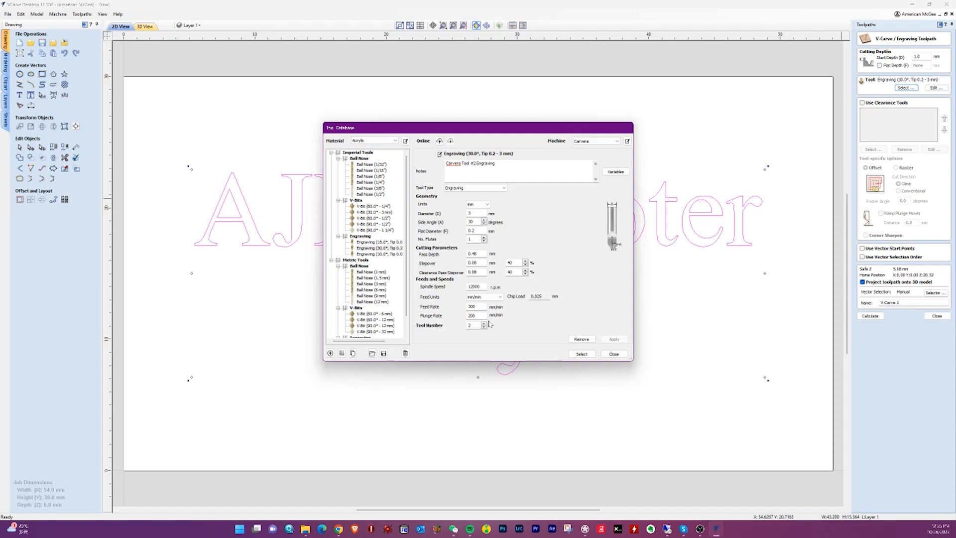
mouse_move(518, 321)
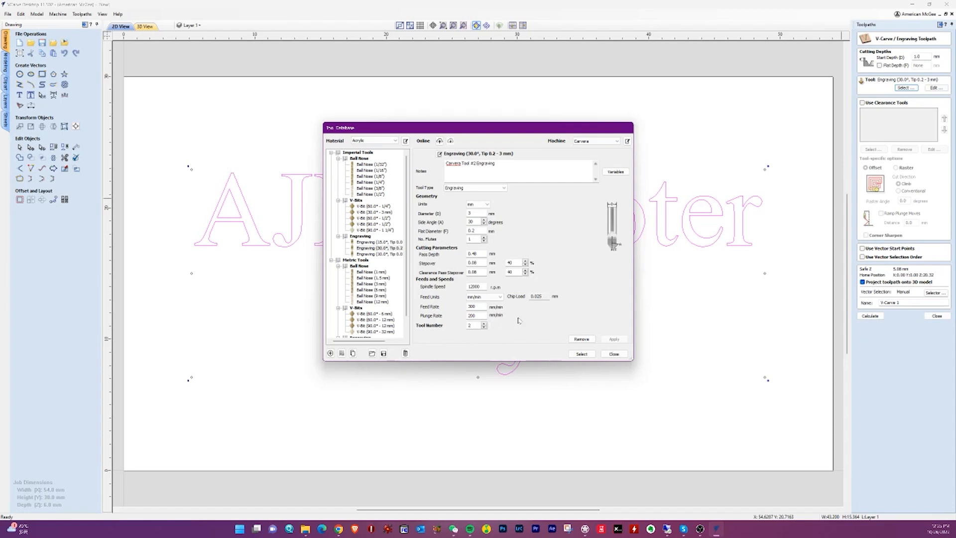
mouse_move(529, 317)
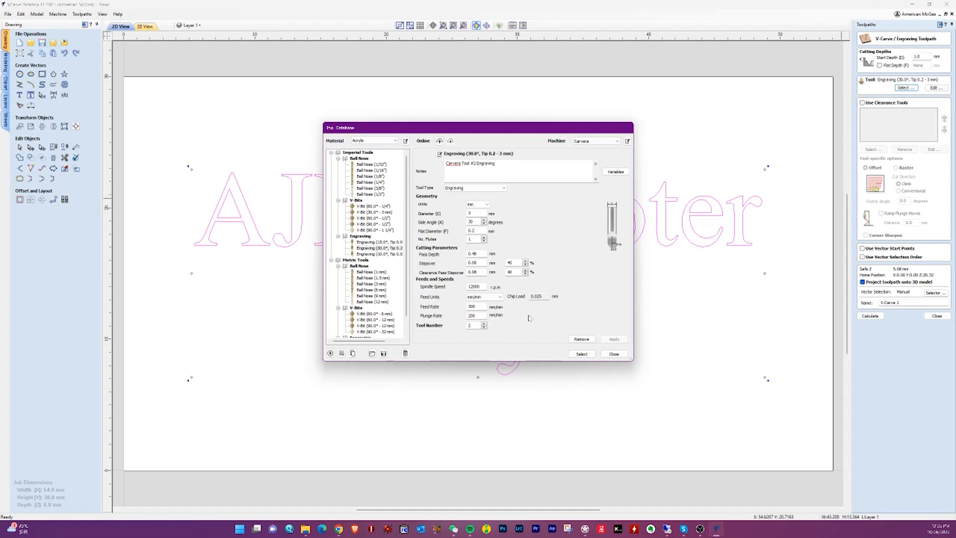
mouse_move(529, 319)
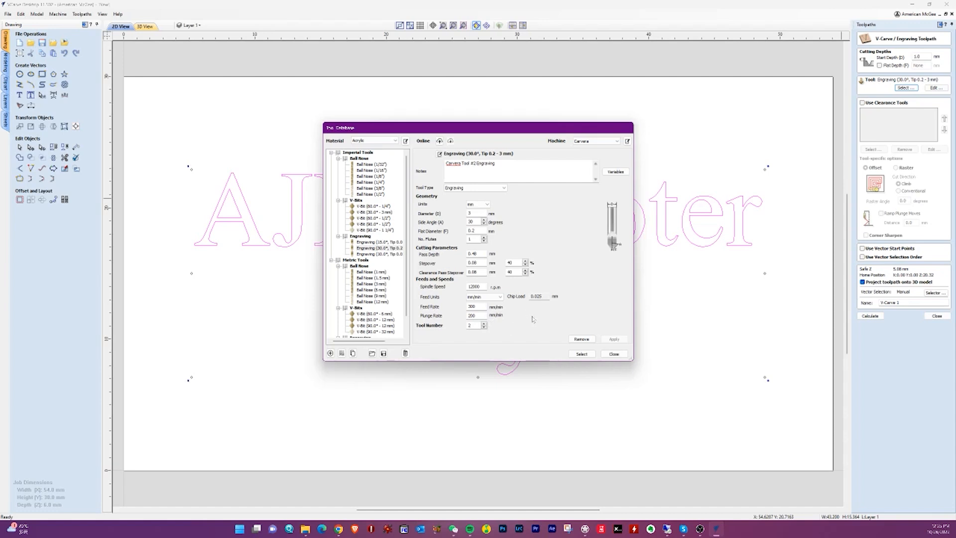
mouse_move(535, 323)
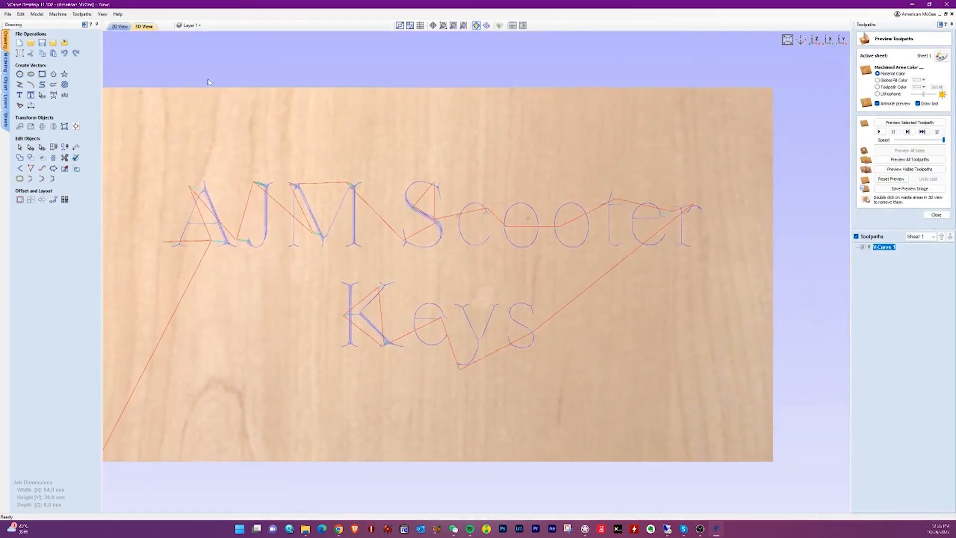
- Tilt the preview to see 'AJM Scooter Keys' carved into the board in 3D
drag(426, 244, 472, 176)
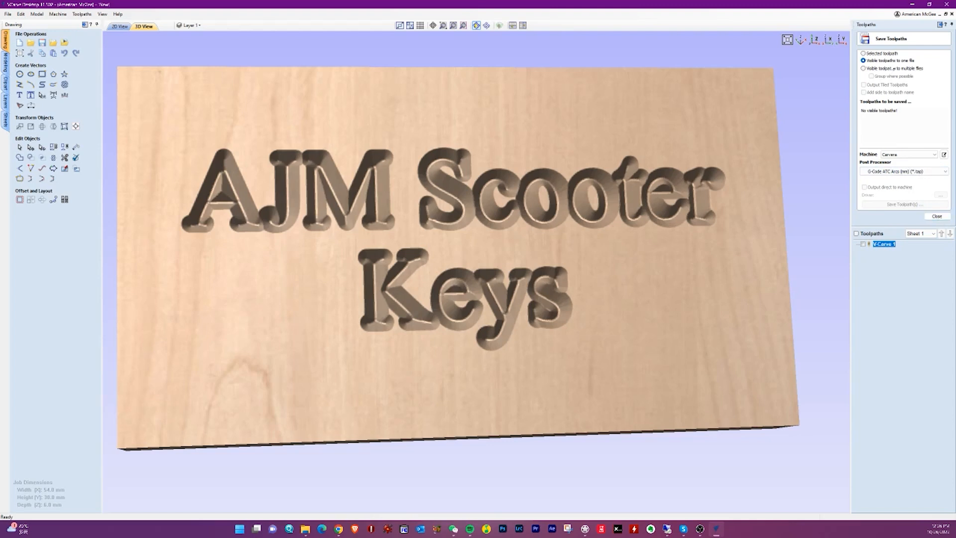
- Output only the V-Carve 1 toolpath and save it as keychain-engrace G-code
click(936, 216)
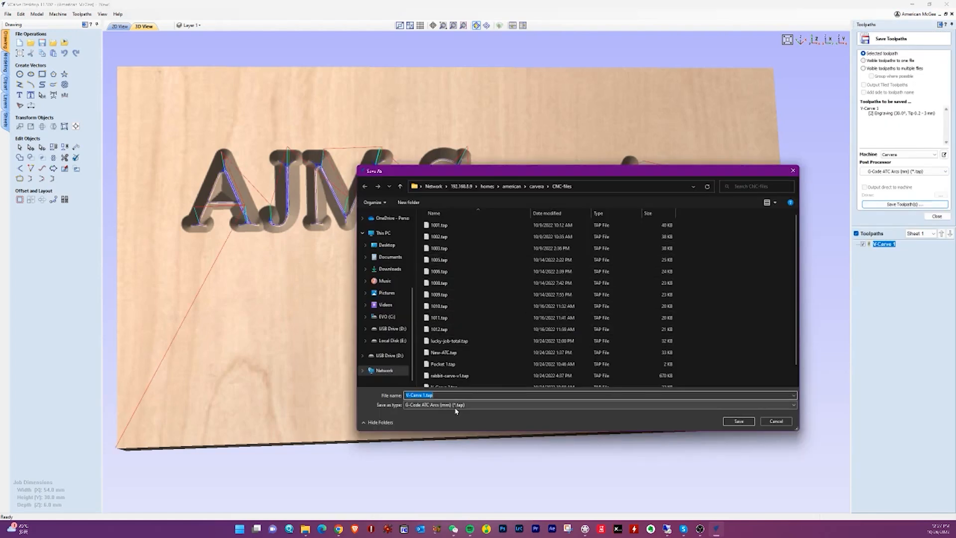
text(keyd)
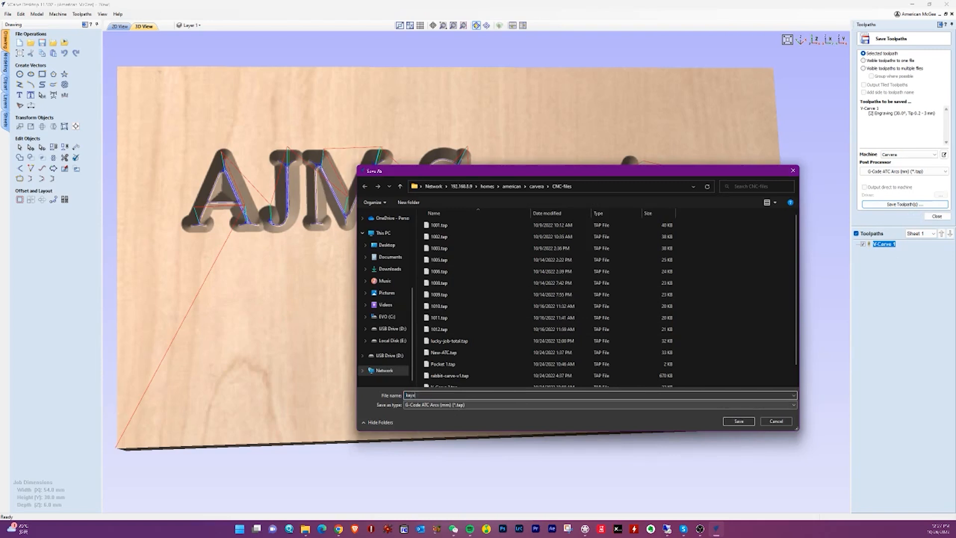
text(keychain-engrave)
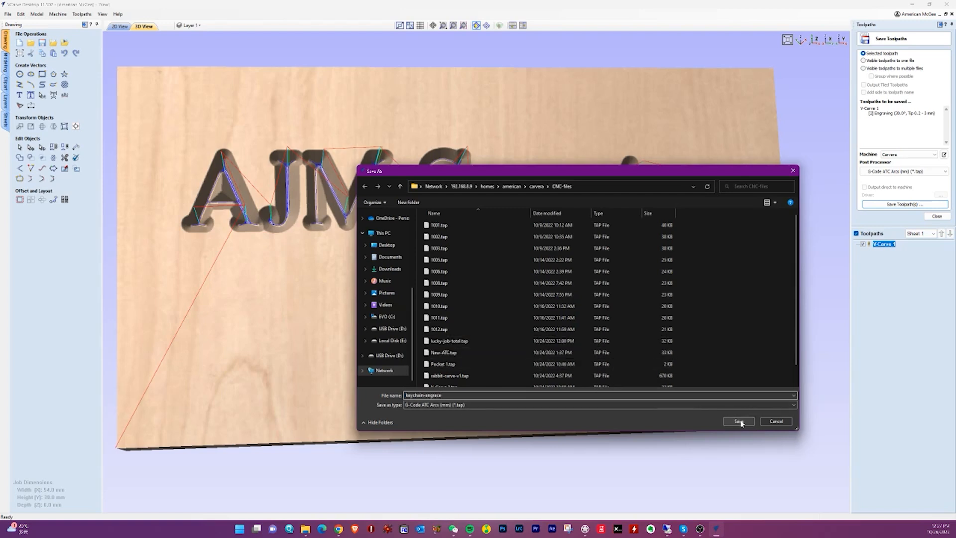
click(739, 421)
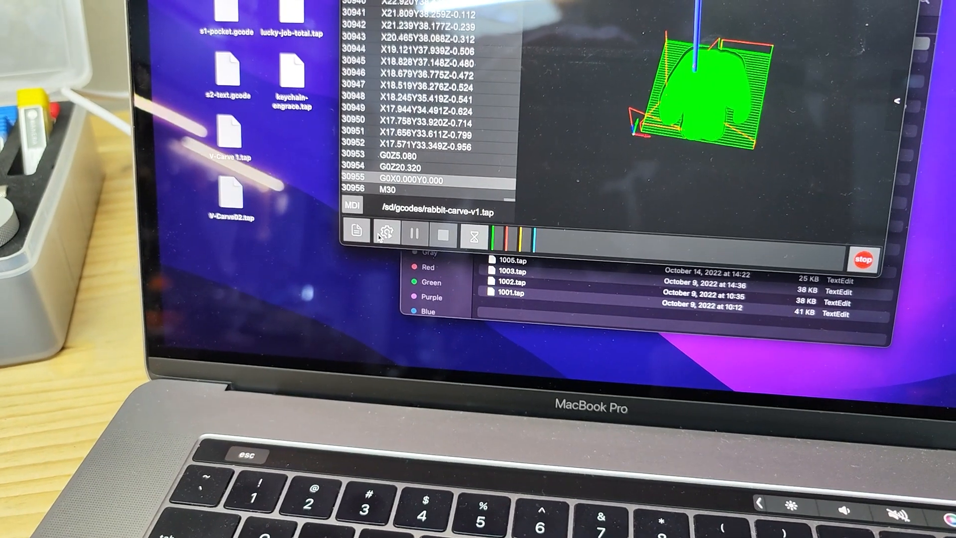
- Upload keychain-engrace.tap from the Desktop through the job file list
click(355, 230)
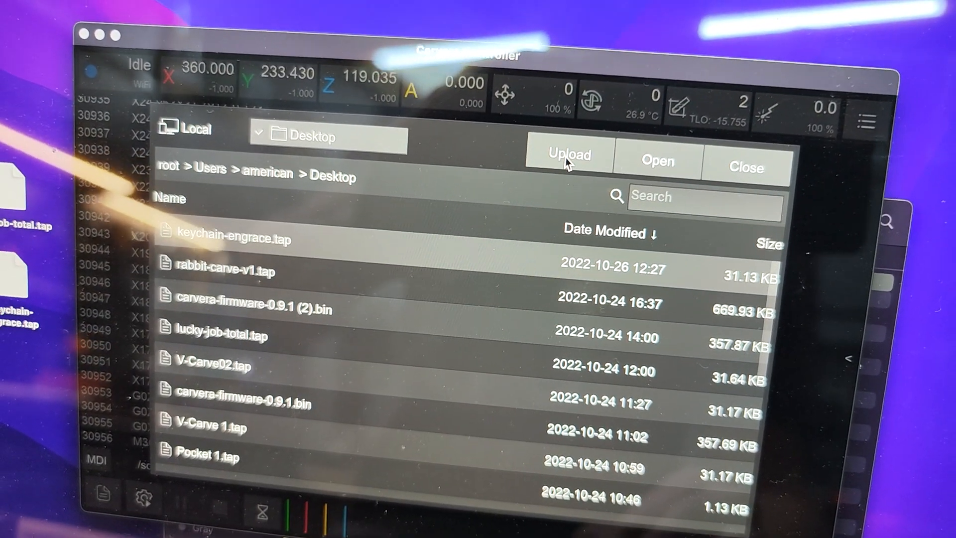
click(568, 154)
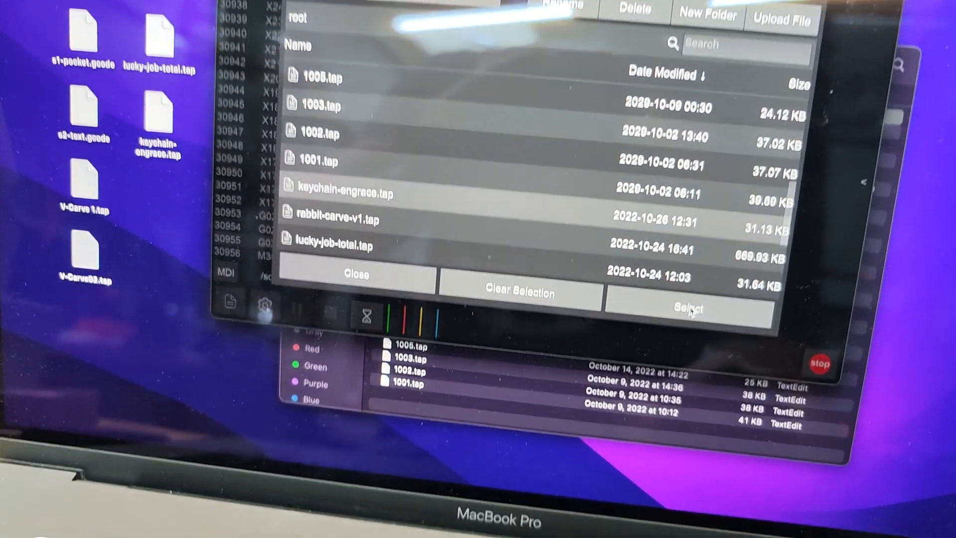
- Select keychain-engrace.tap in the machine file list and load it
click(687, 308)
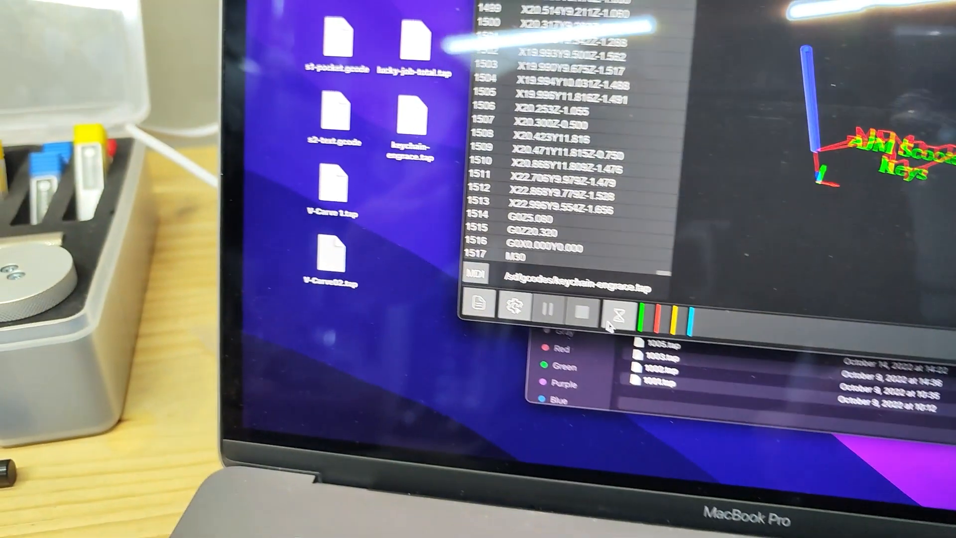
click(613, 317)
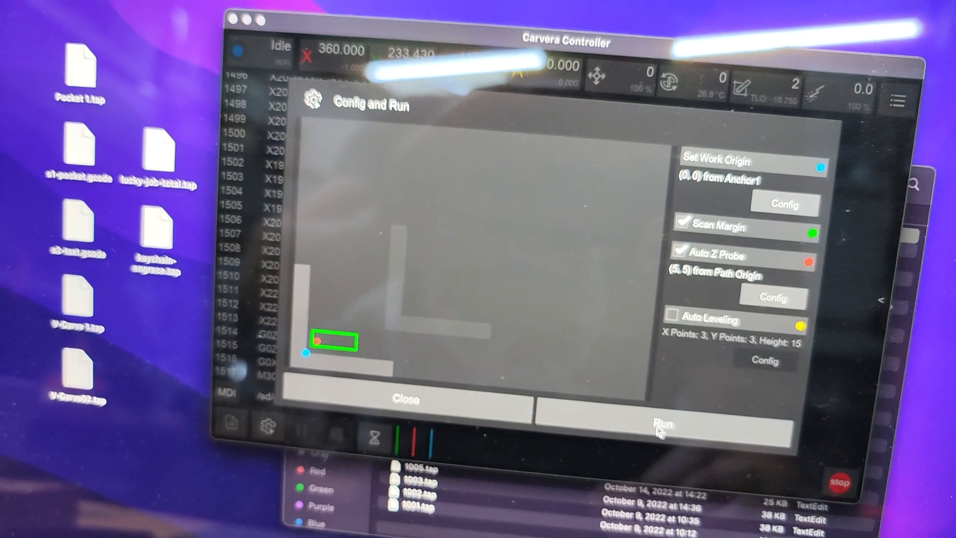
- Run the keychain job with Scan Margin and Auto Z Probe on, Auto Leveling off
click(662, 423)
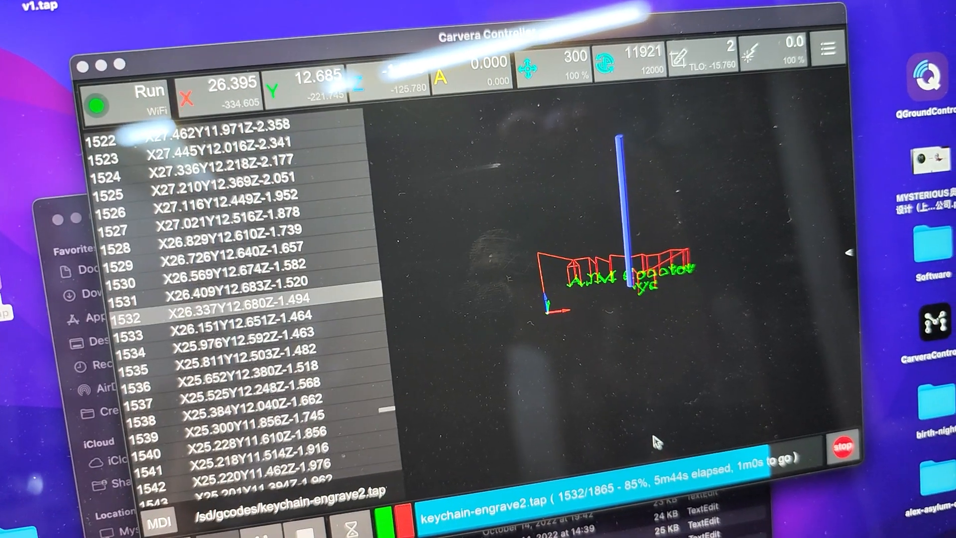